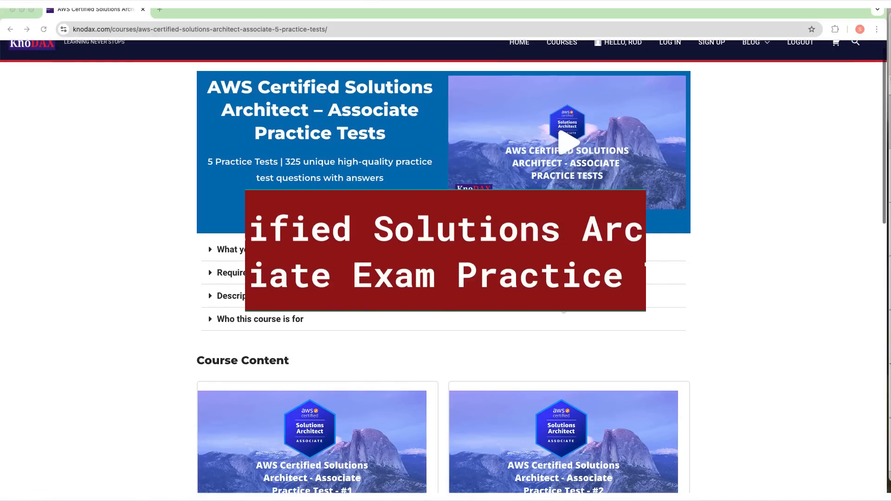
Answer question 1 with gateway endpoints, question 2 with Lifecycle hook, and submit for grading.
scroll("down", 3)
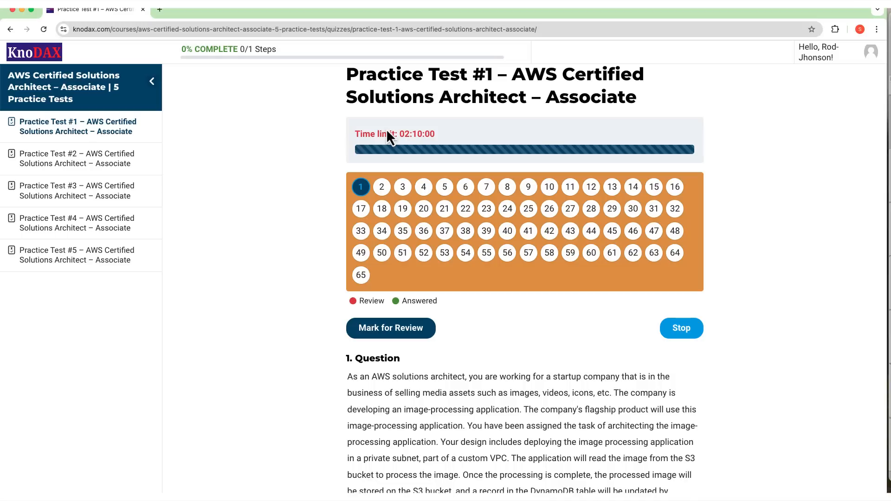
scroll("down", 3)
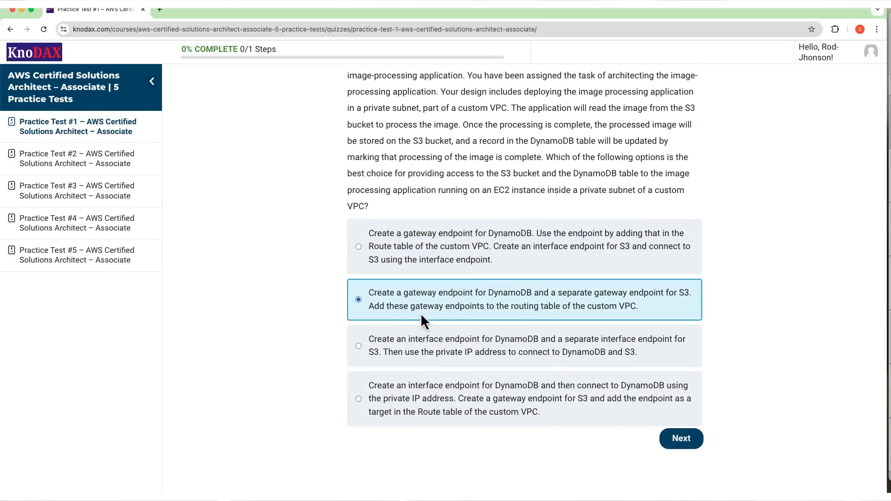
left_click(680, 438)
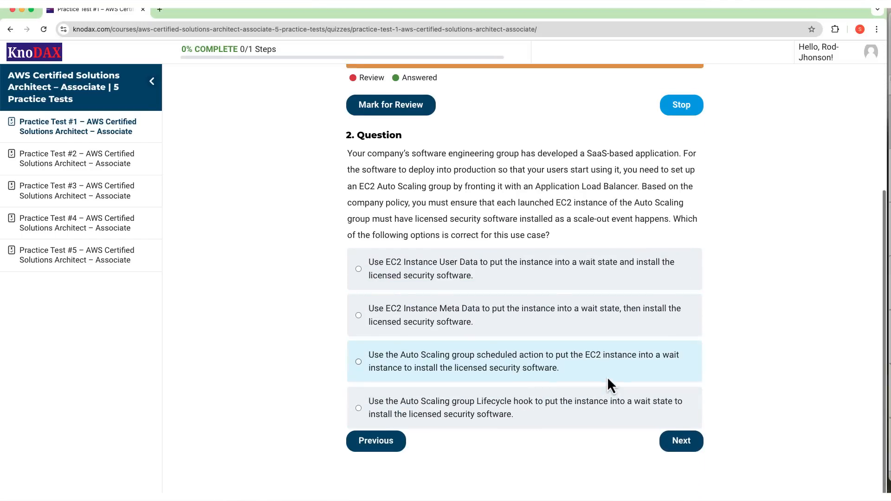
left_click(359, 447)
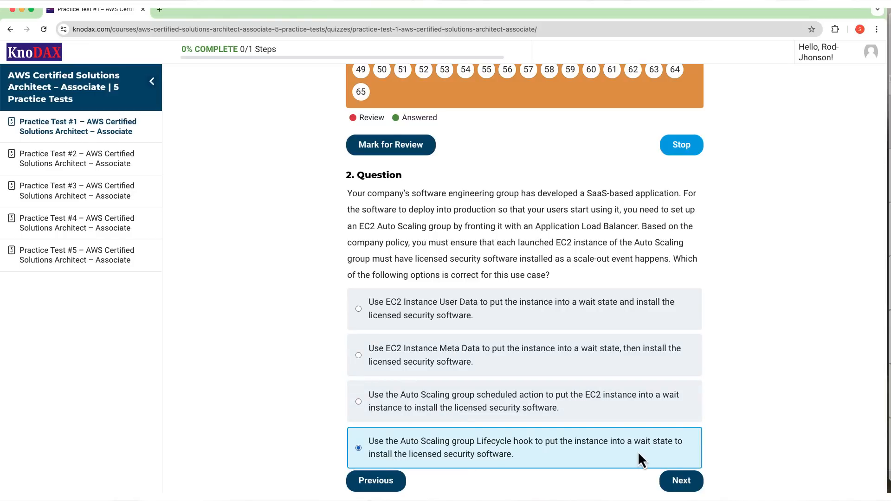
left_click(680, 480)
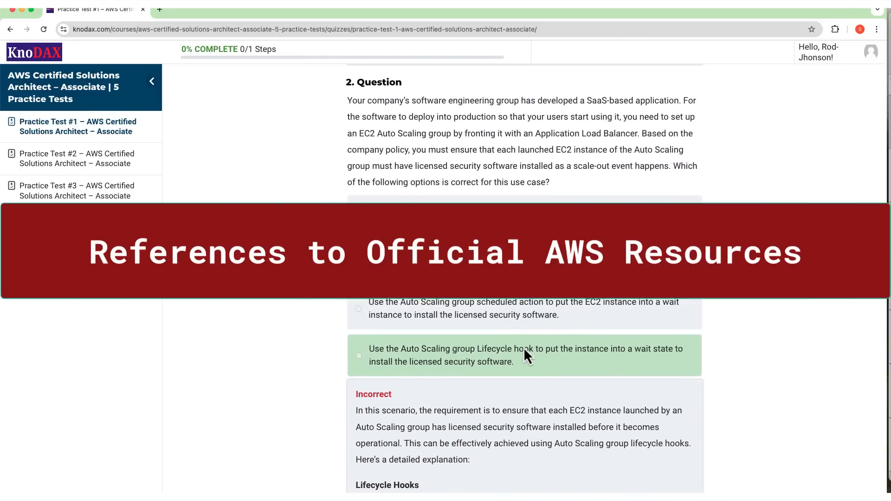
Scroll through the graded results to read each question's explanation.
scroll("down", 3)
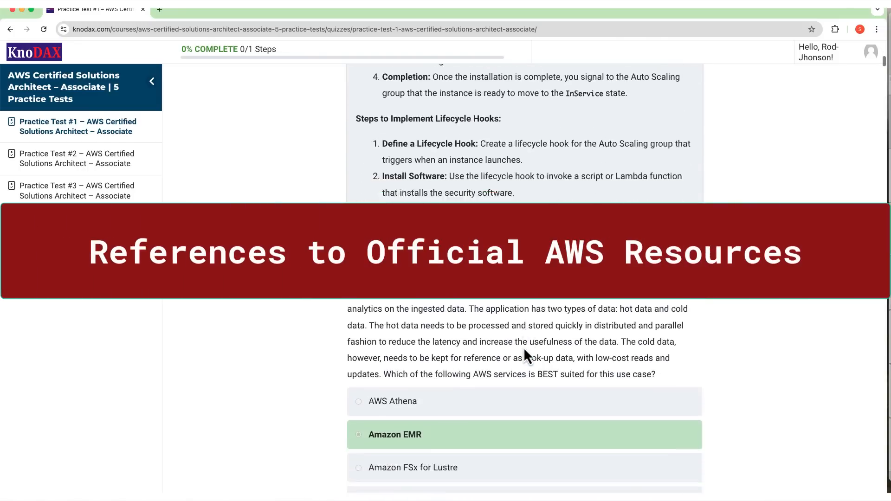
scroll("down", 3)
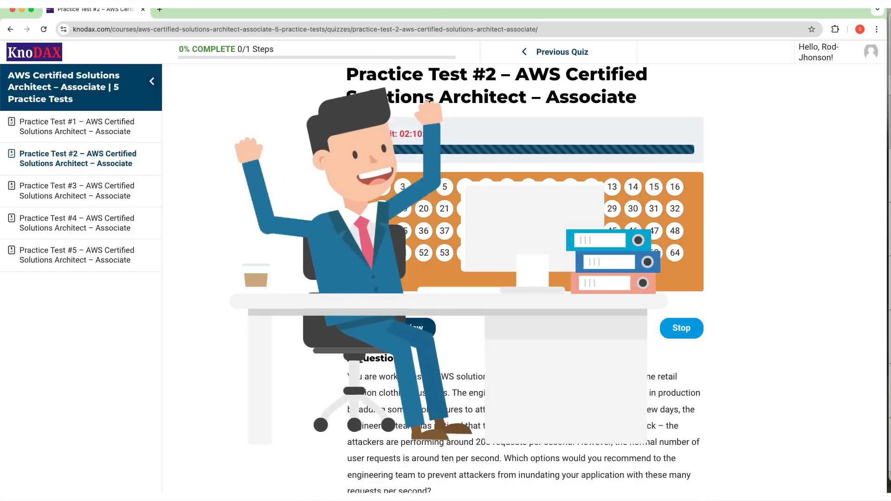
Open Practice Tests #3, #4 and #5 in turn from the course sidebar.
scroll("down", 3)
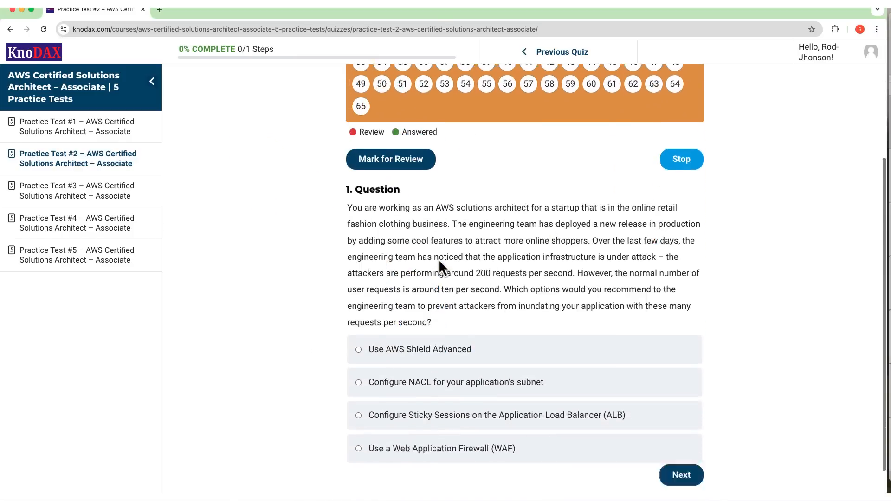
left_click(77, 191)
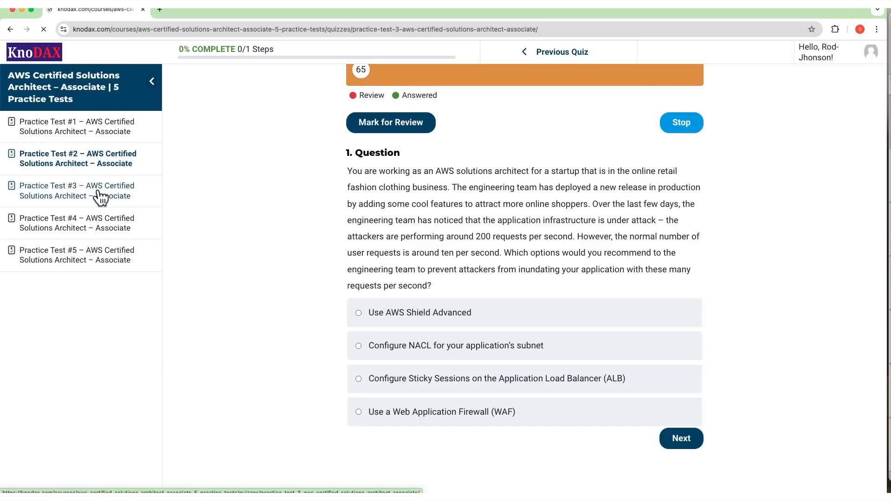
left_click(77, 191)
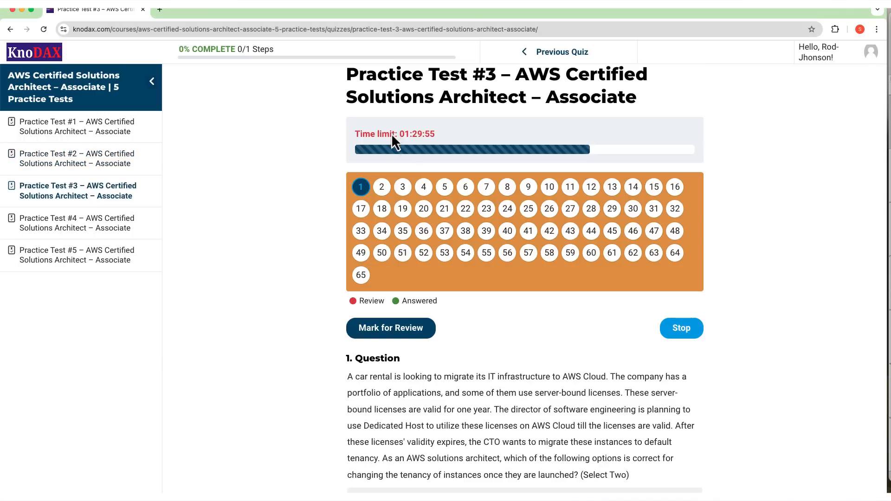
scroll("down", 3)
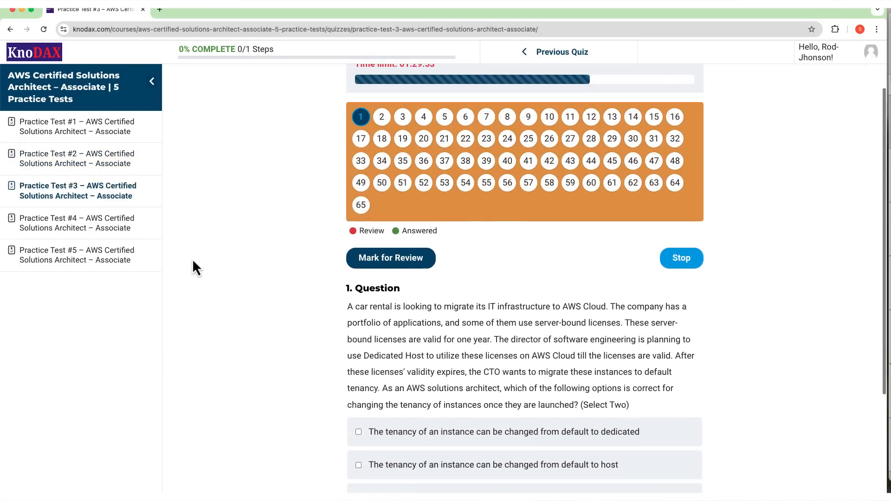
left_click(76, 223)
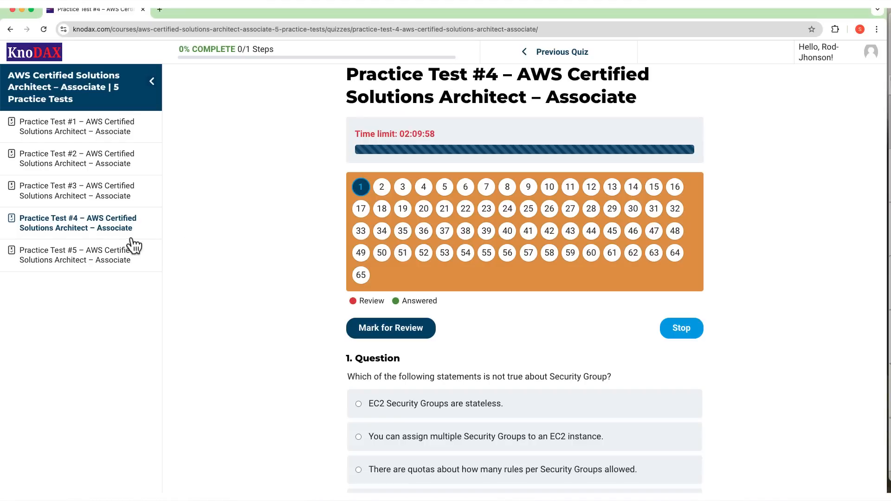
left_click(78, 255)
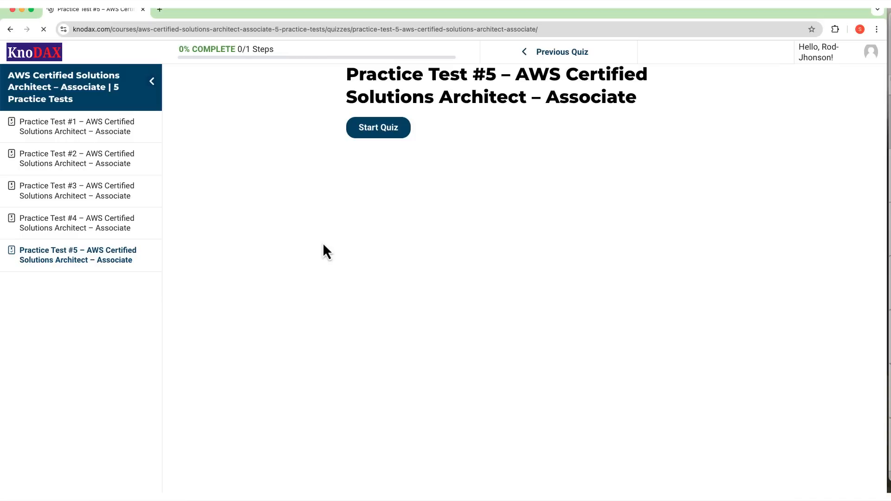